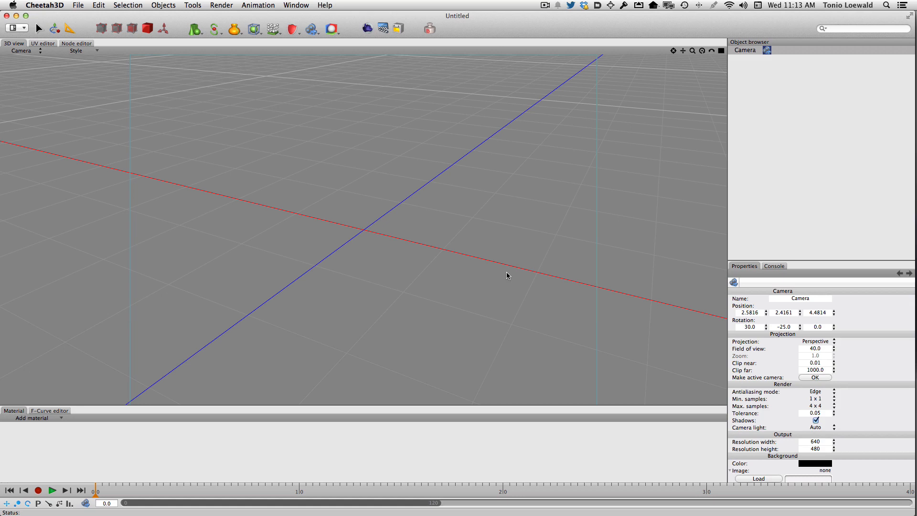
mouse_move(422, 218)
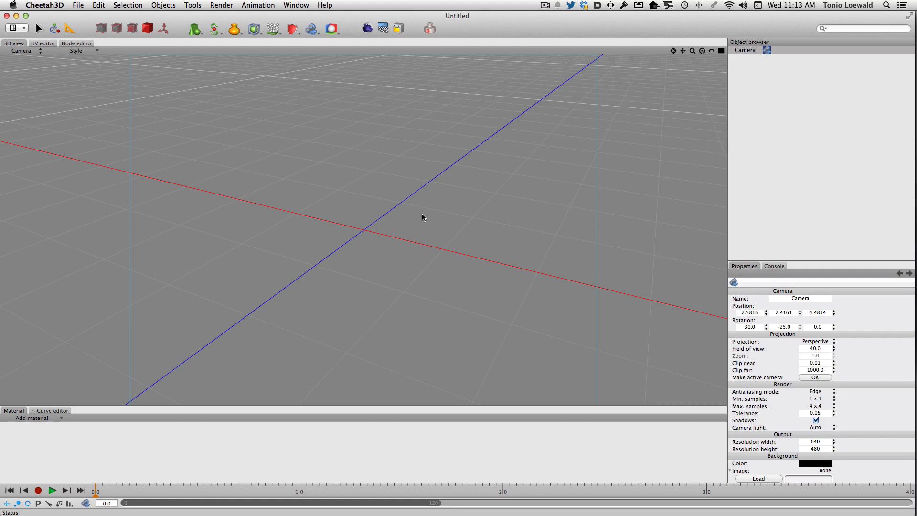
mouse_move(467, 255)
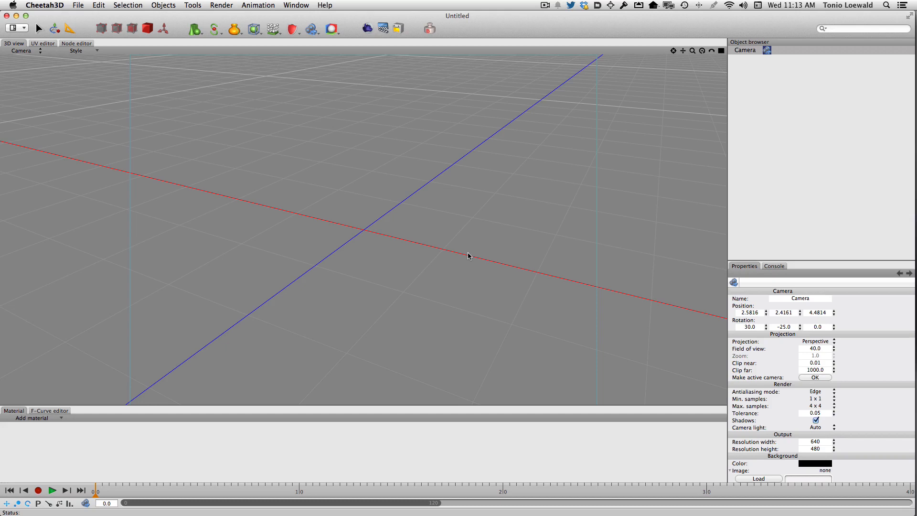
mouse_move(489, 268)
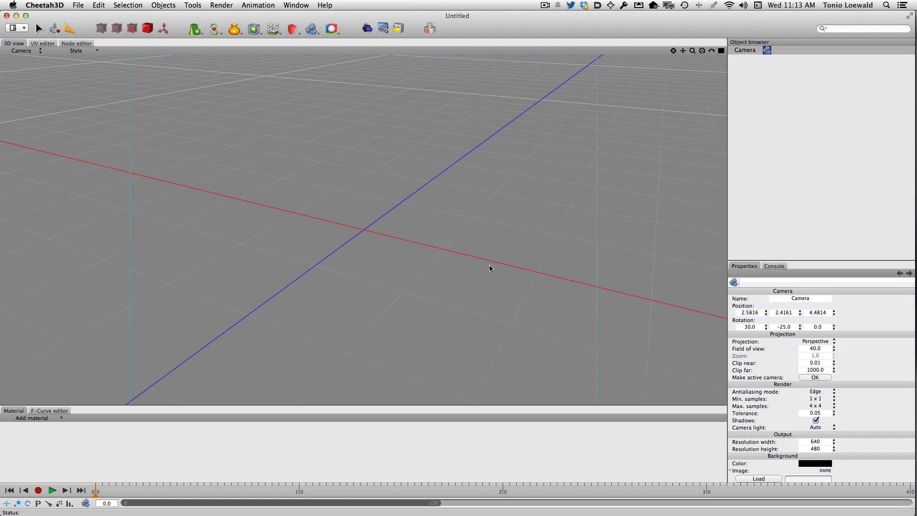
mouse_move(373, 133)
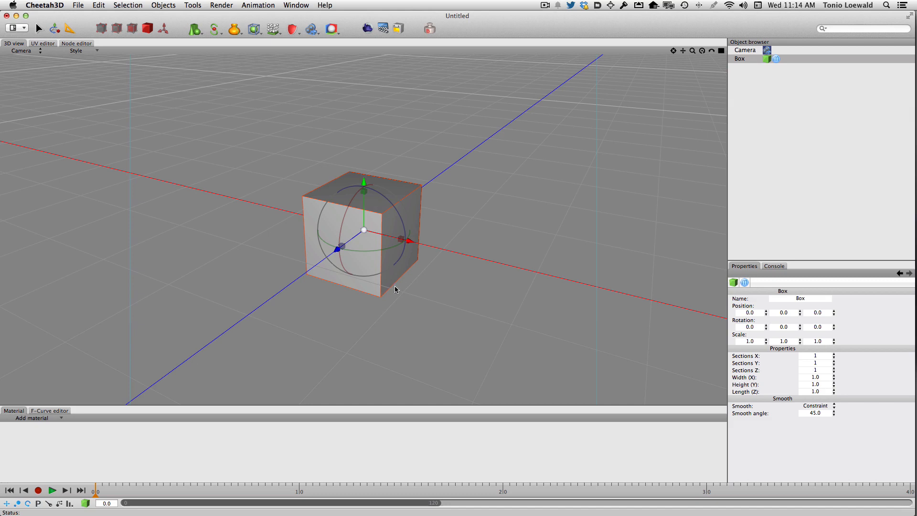
mouse_move(362, 186)
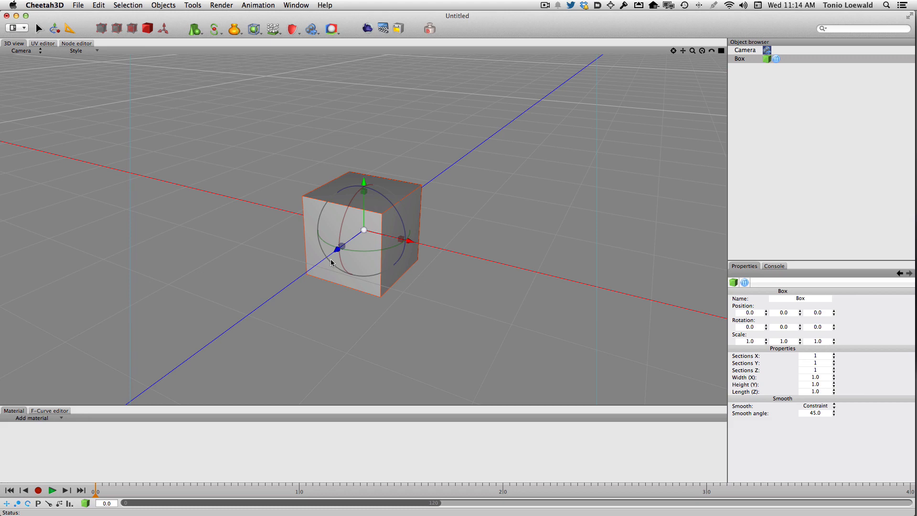
mouse_move(373, 286)
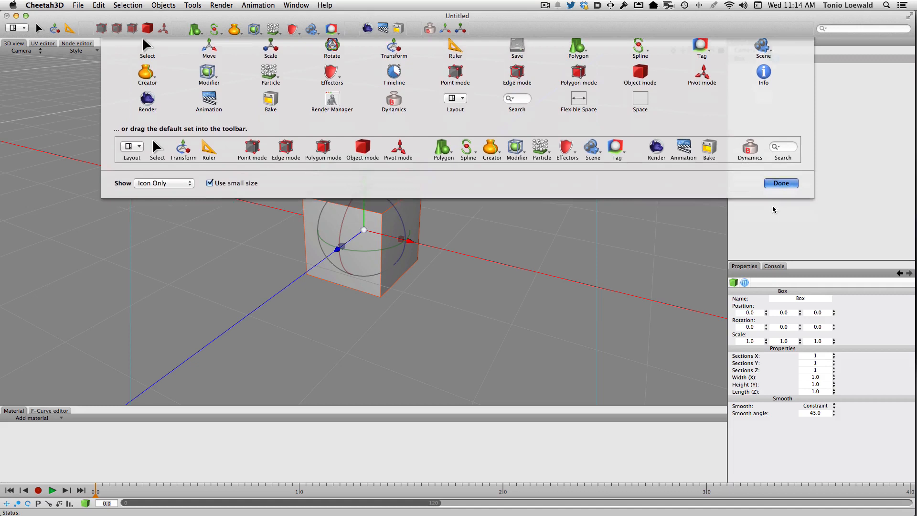
- Finish customizing the toolbar with the Move, Rotate and Scale tools added
left_click(780, 183)
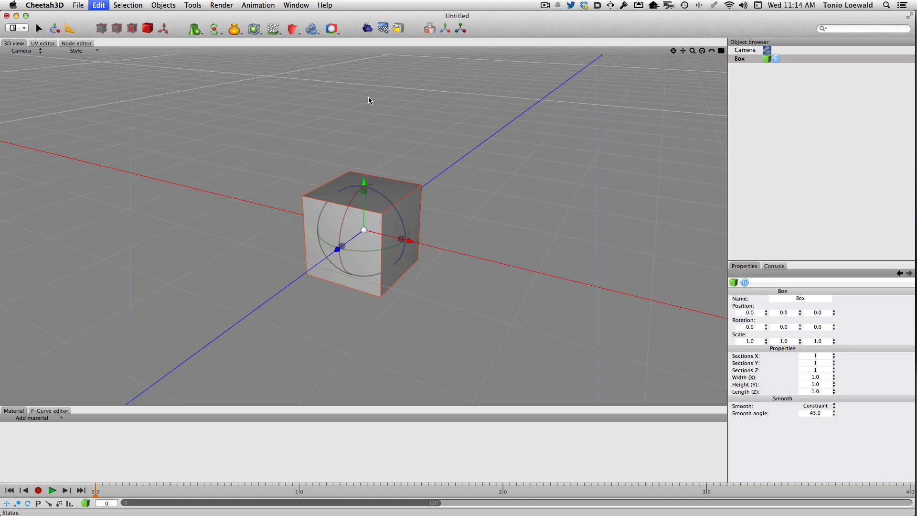
- Drag the box off the origin across the grid, then reposition it
left_click_drag(364, 230, 235, 232)
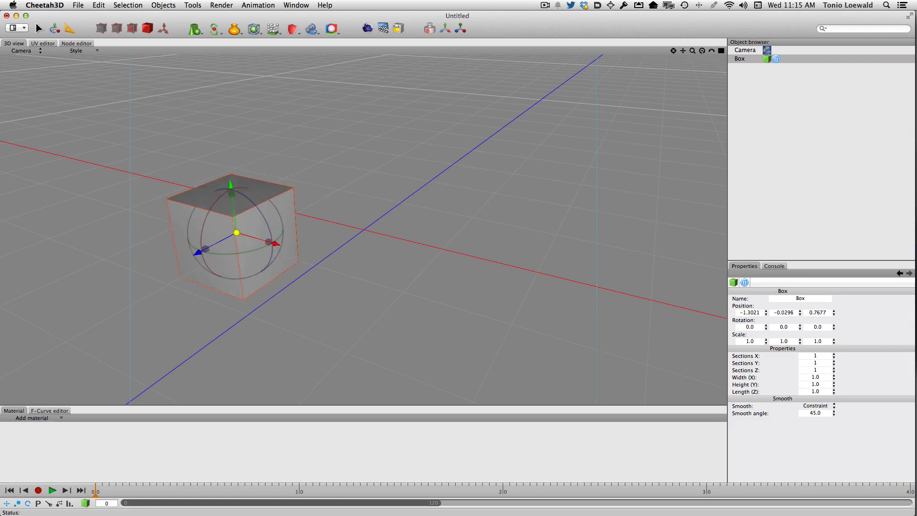
left_click_drag(236, 232, 371, 138)
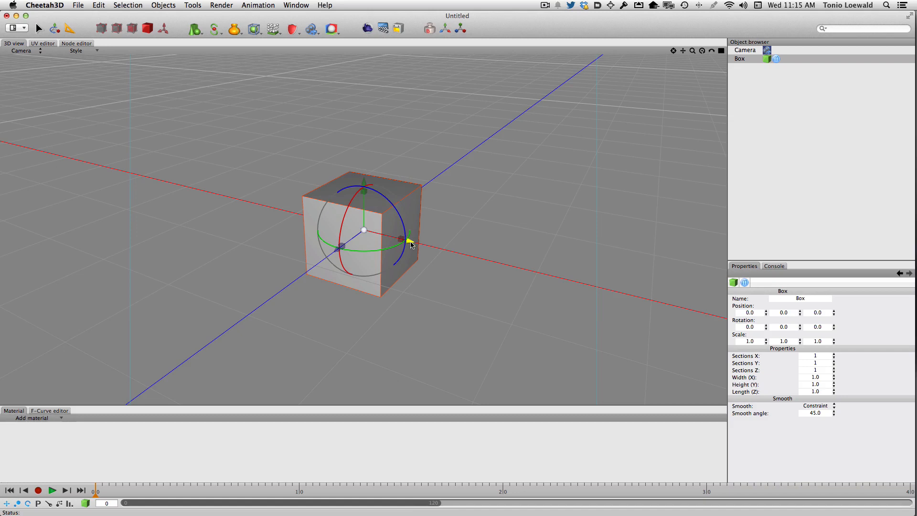
left_click_drag(400, 239, 348, 227)
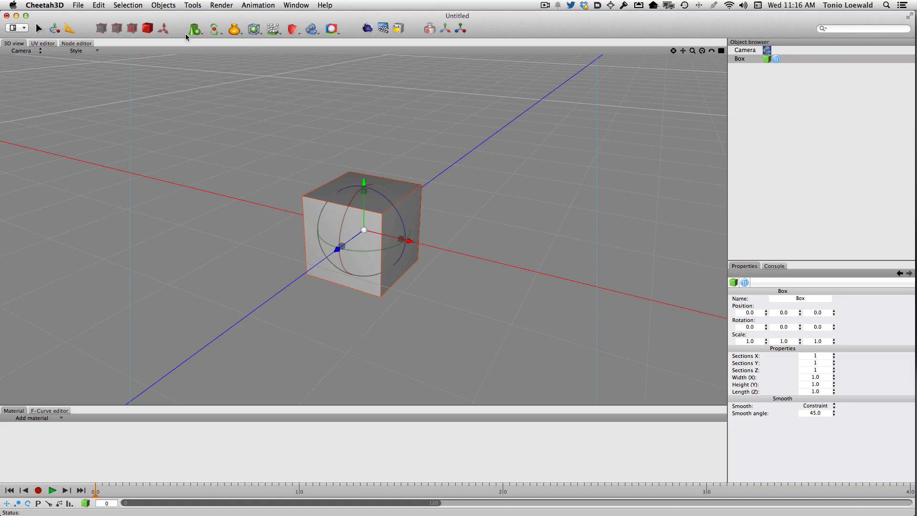
- Add a Cylinder primitive to the scene from the toolbar
left_click(234, 28)
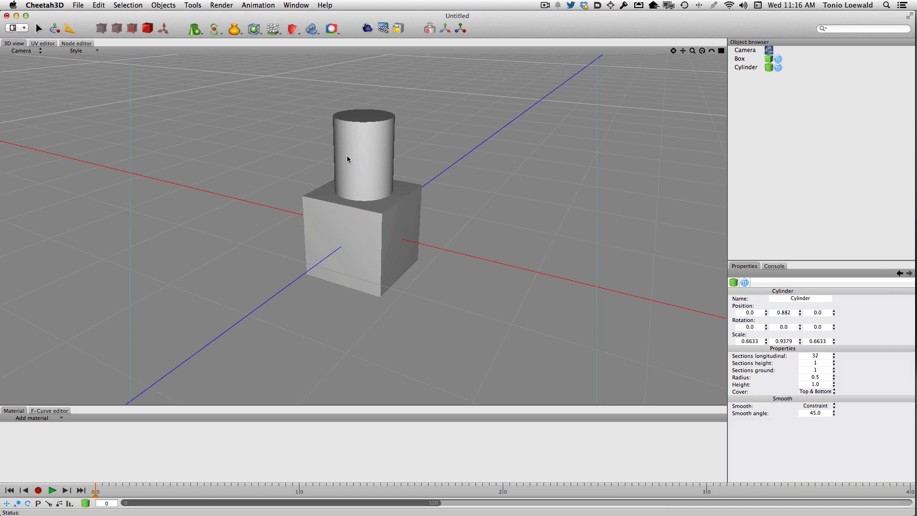
- Select Box and nudge it down along Y to height -0.0049
left_click(740, 58)
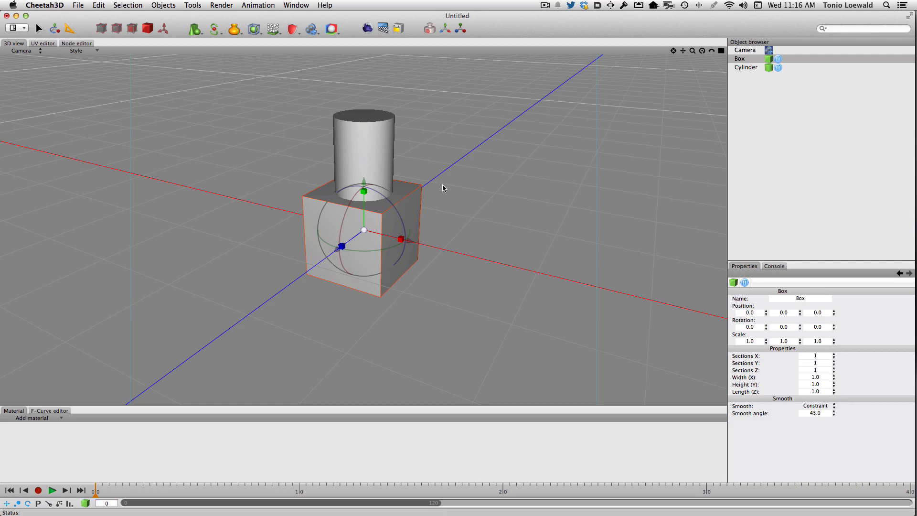
mouse_move(426, 264)
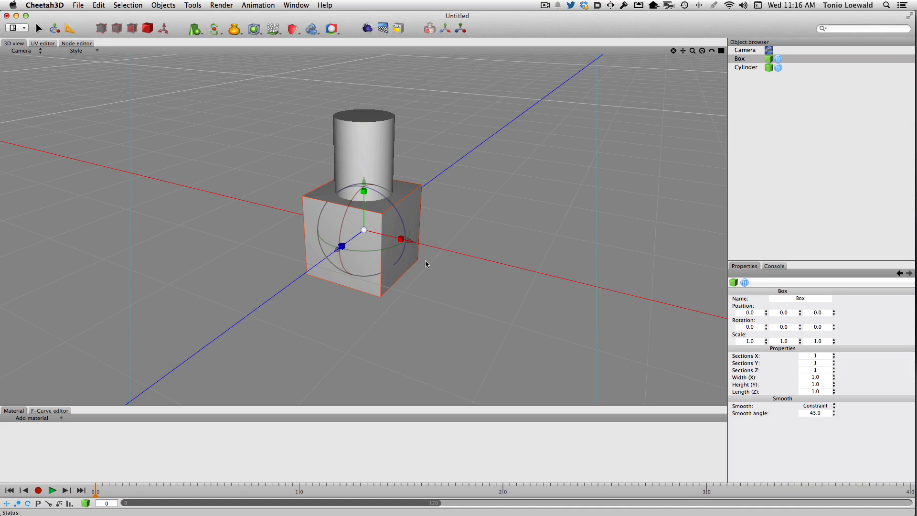
mouse_move(359, 180)
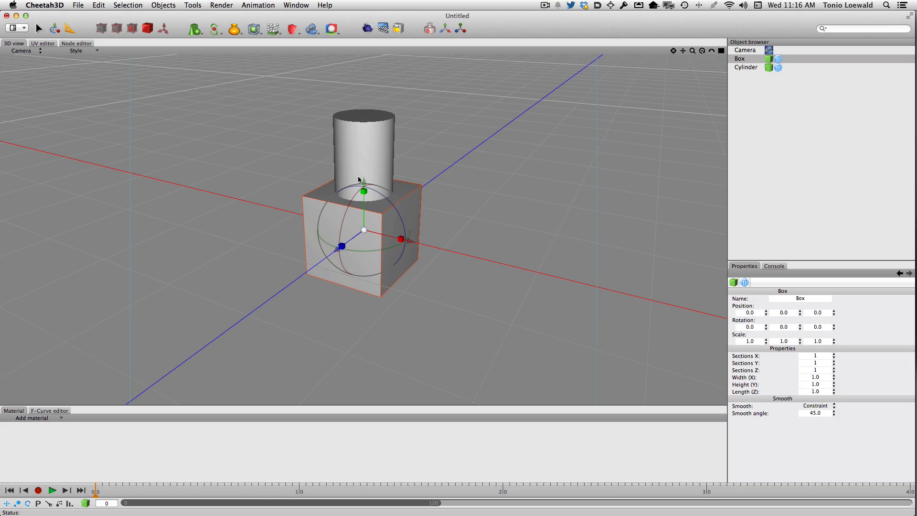
left_click_drag(364, 190, 364, 193)
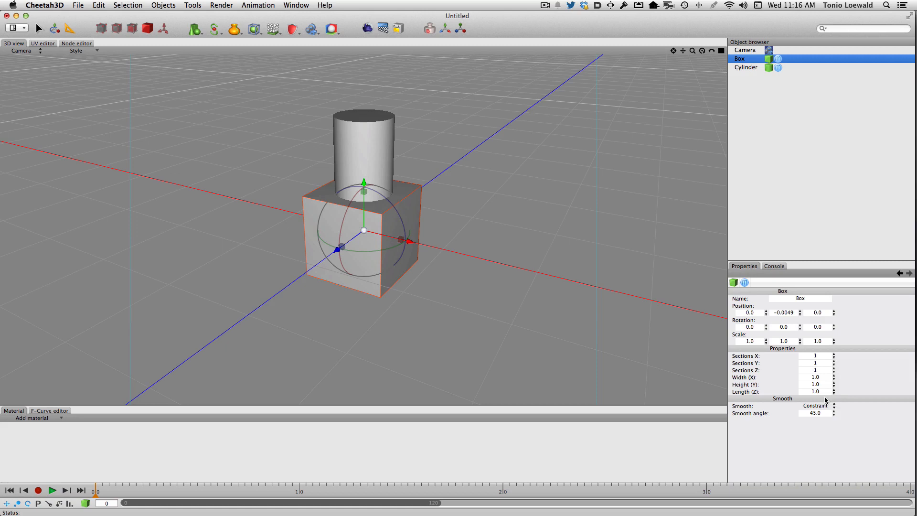